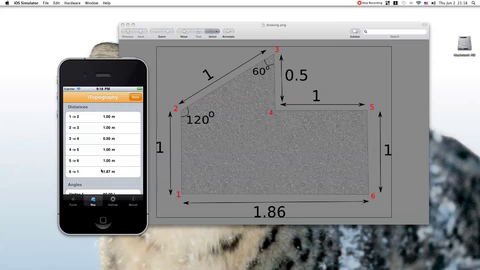
scroll("down", 3)
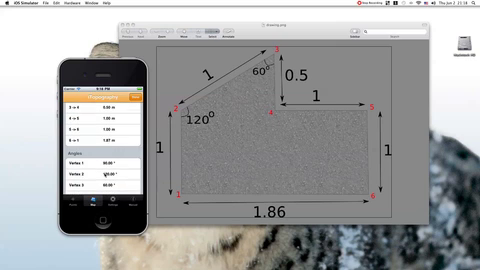